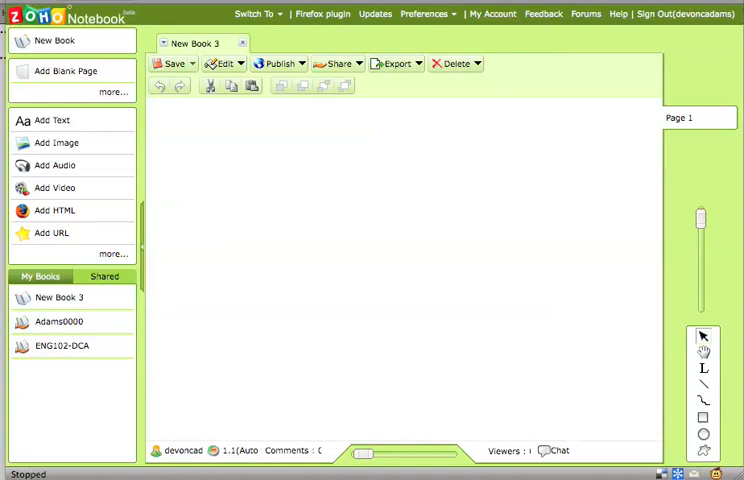
mouse_move(308, 168)
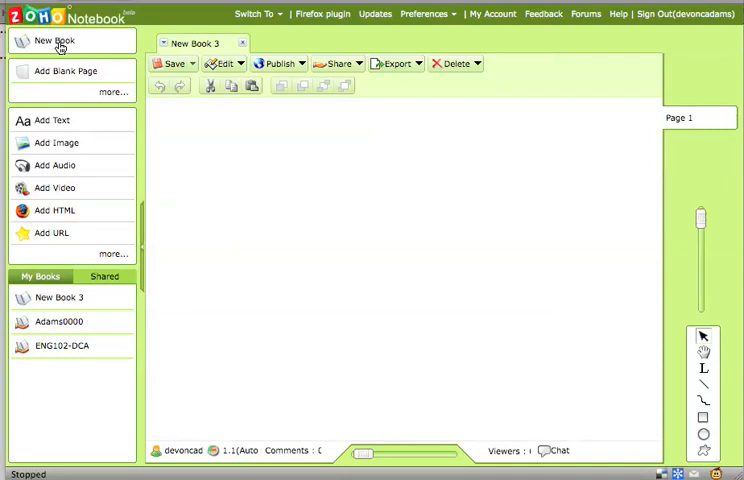
mouse_move(206, 48)
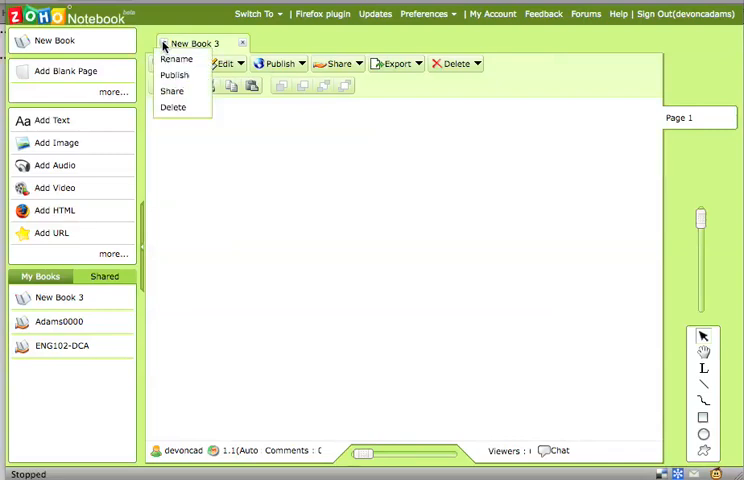
Rename the book tab from New Book 3 to Adams_0000 via the Rename Book dialog.
left_click(176, 60)
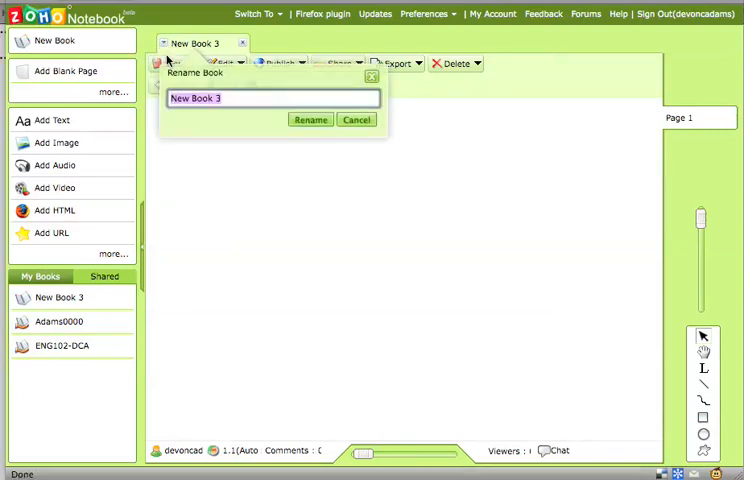
type("Adams_")
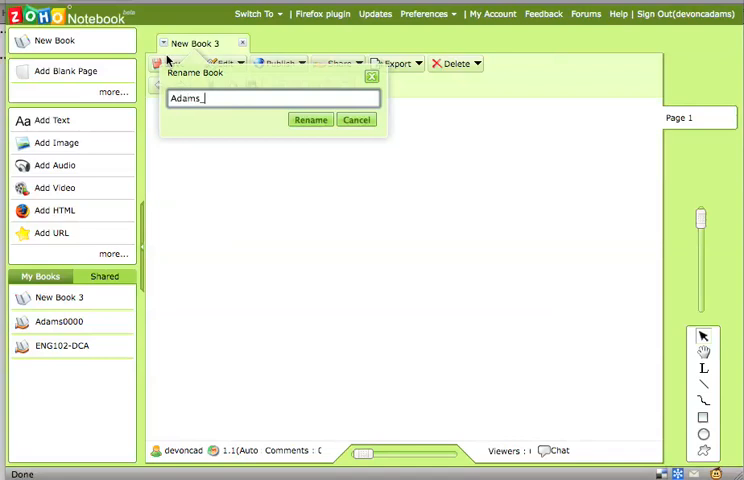
type("0000")
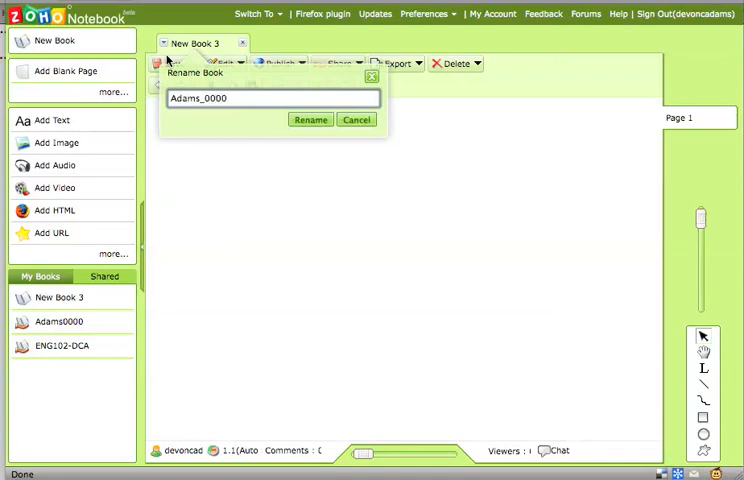
left_click(276, 98)
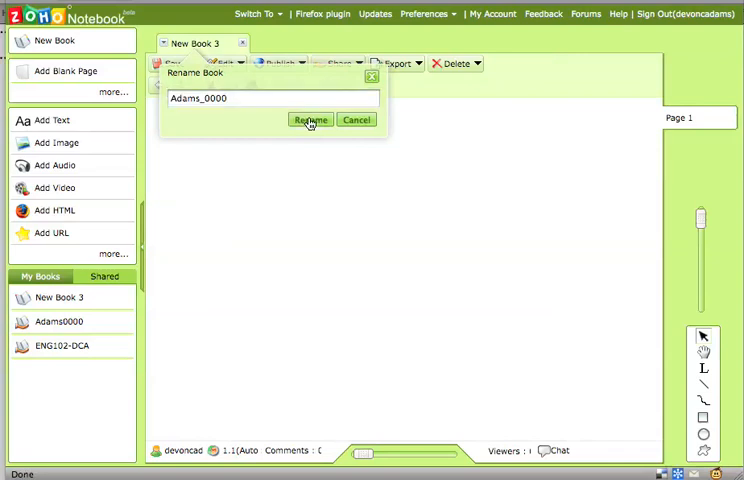
left_click(312, 120)
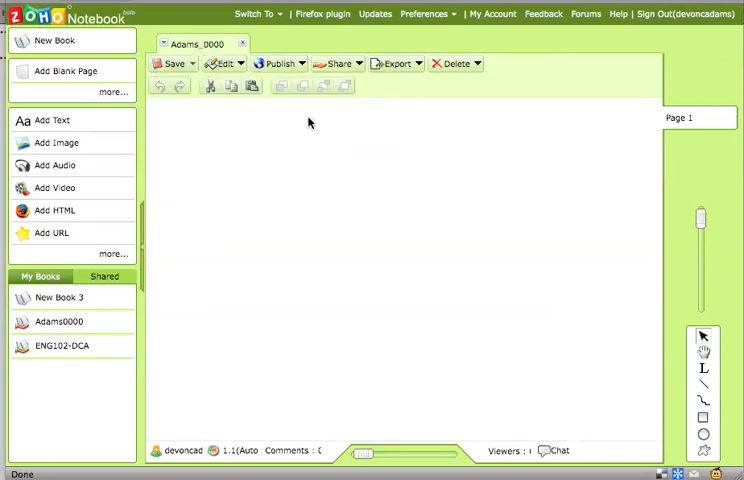
mouse_move(204, 108)
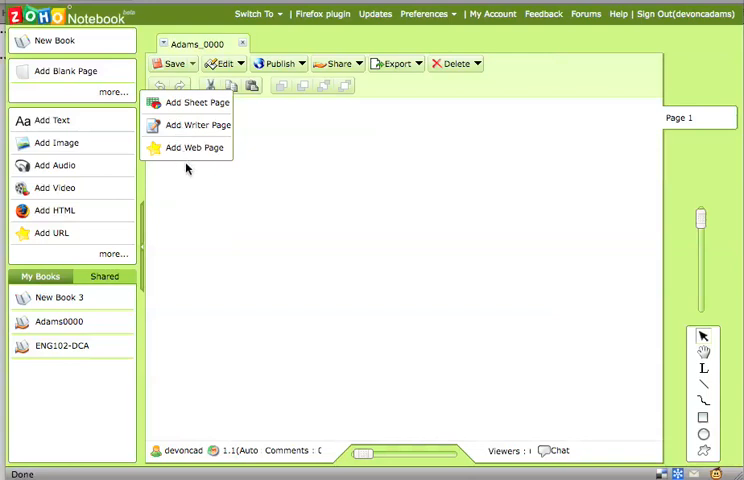
mouse_move(186, 156)
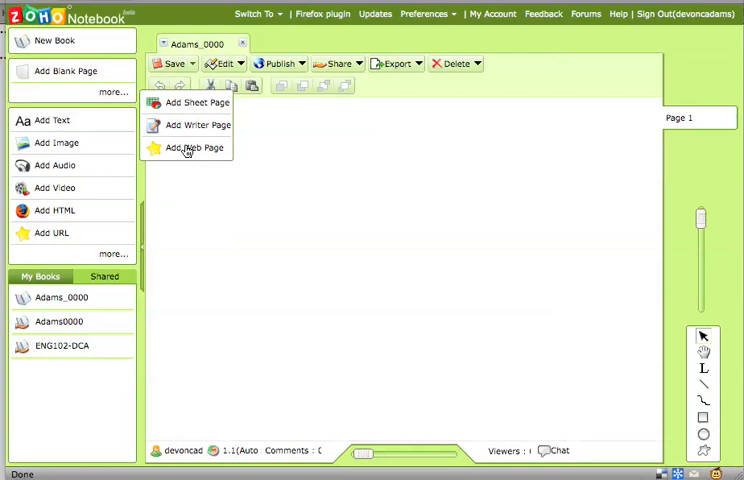
Insert a new Writer page with the Document Name Introduction.
left_click(194, 126)
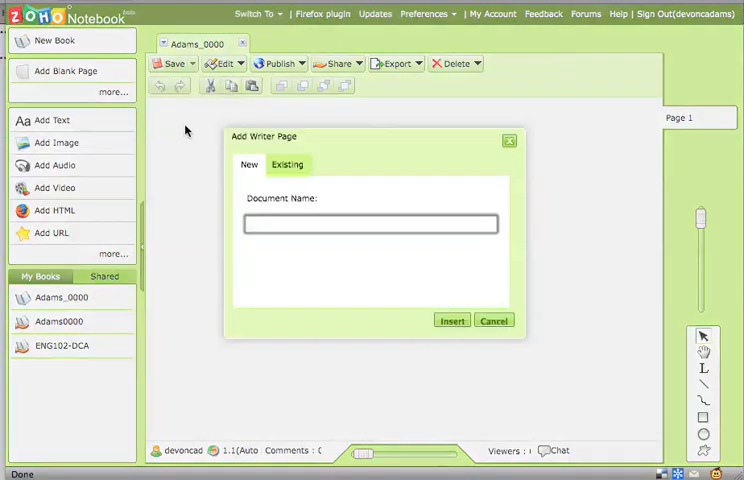
left_click(370, 224)
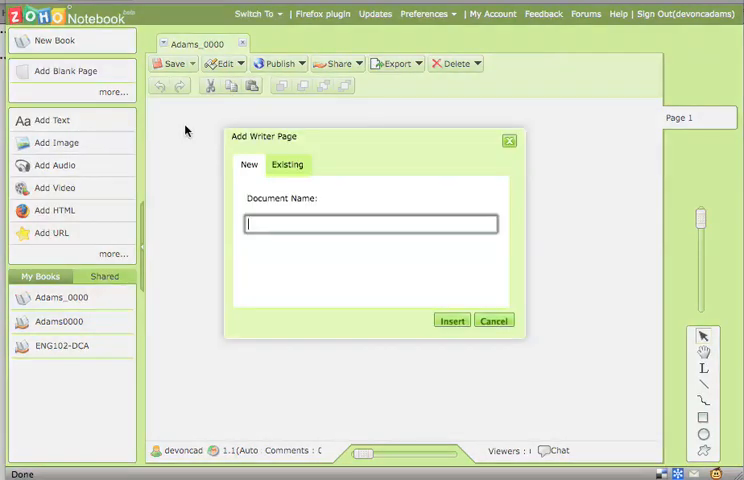
type("Introd")
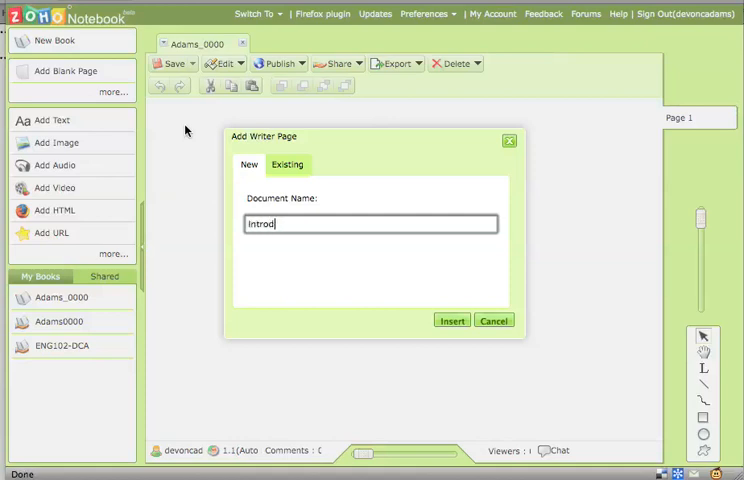
type("uction")
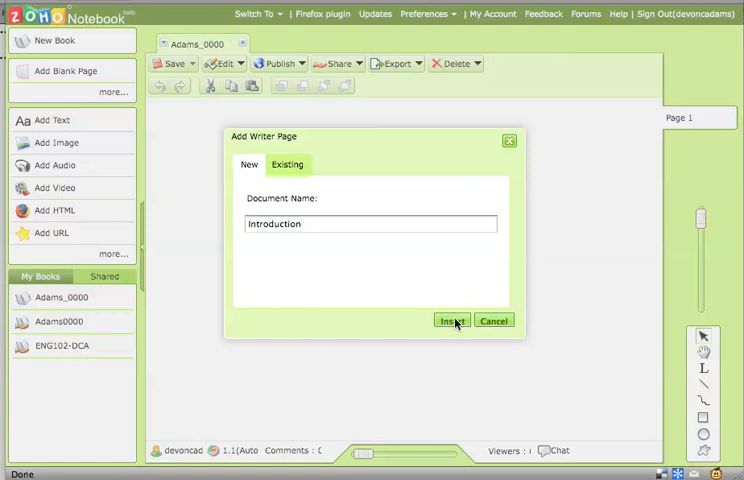
left_click(452, 320)
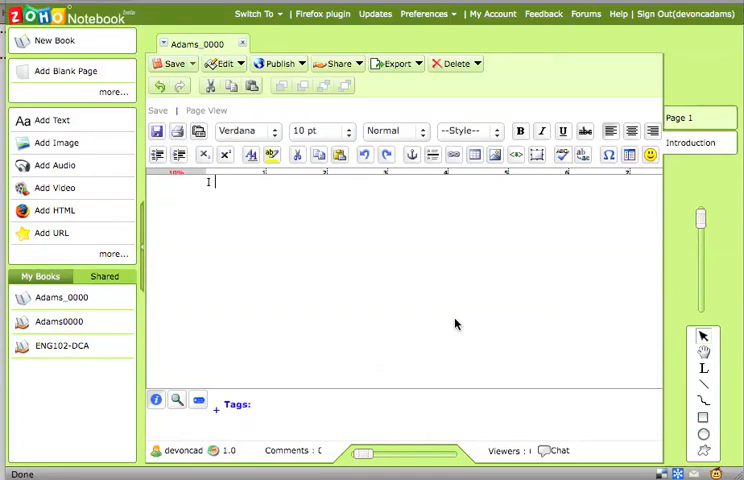
type("I am Devon")
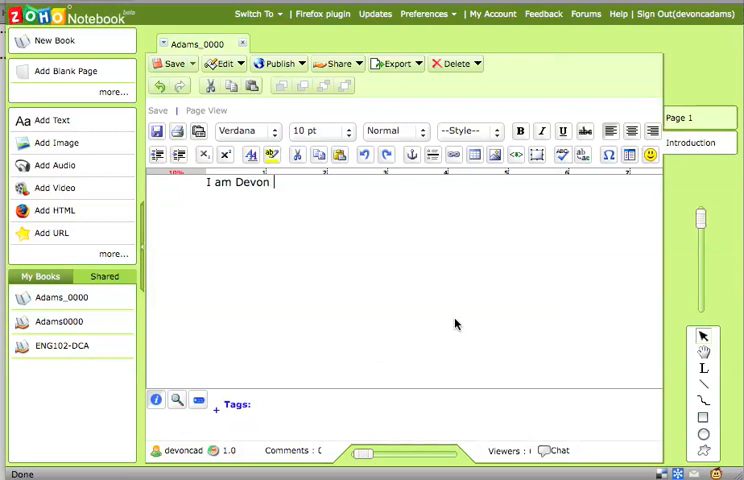
type("Adams")
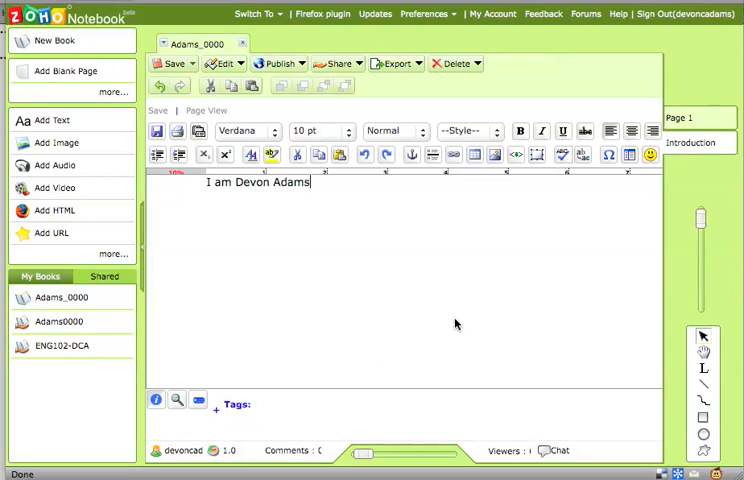
type(".")
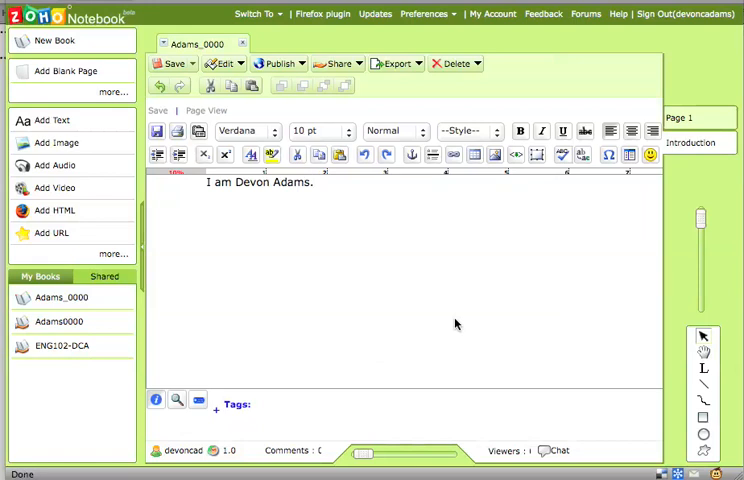
mouse_move(380, 258)
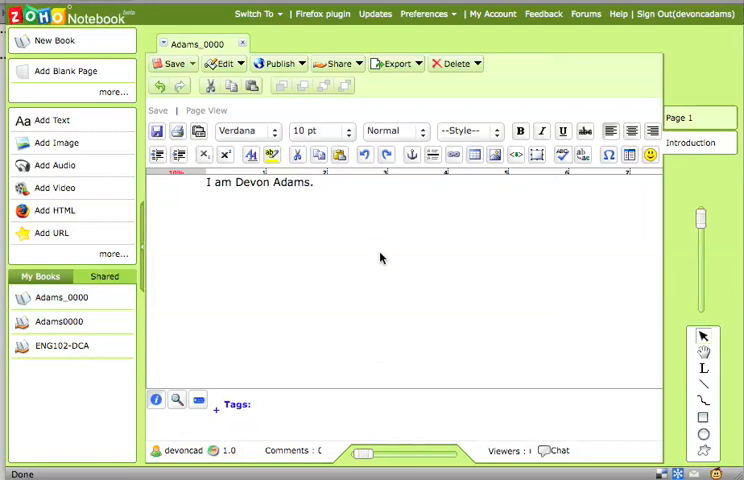
mouse_move(340, 256)
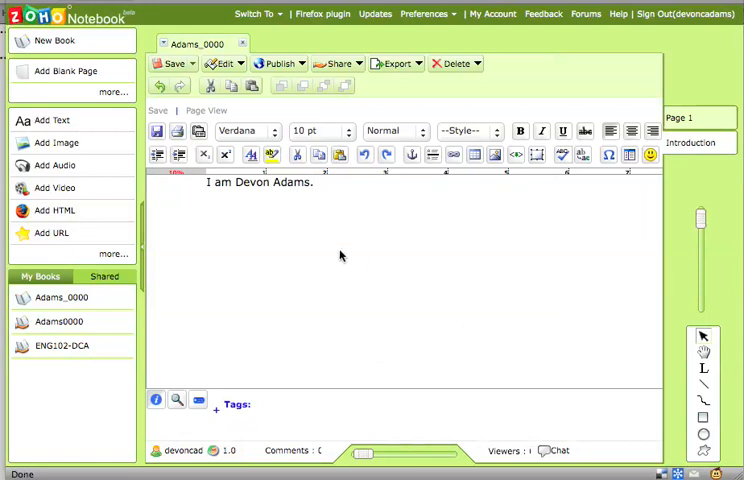
left_click(314, 182)
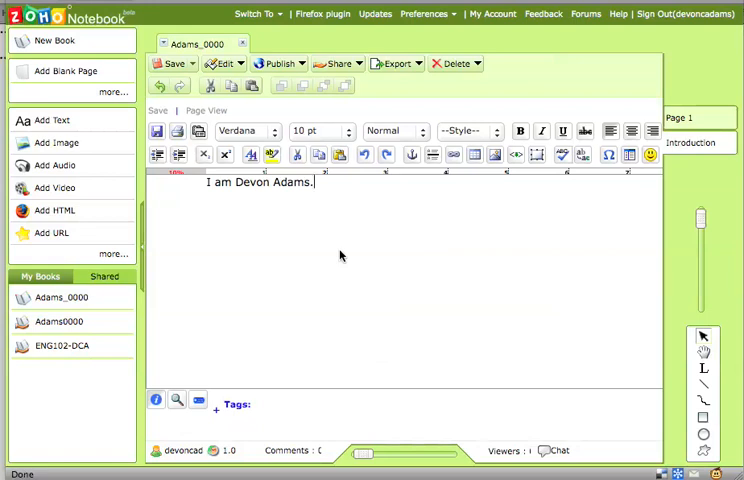
mouse_move(416, 260)
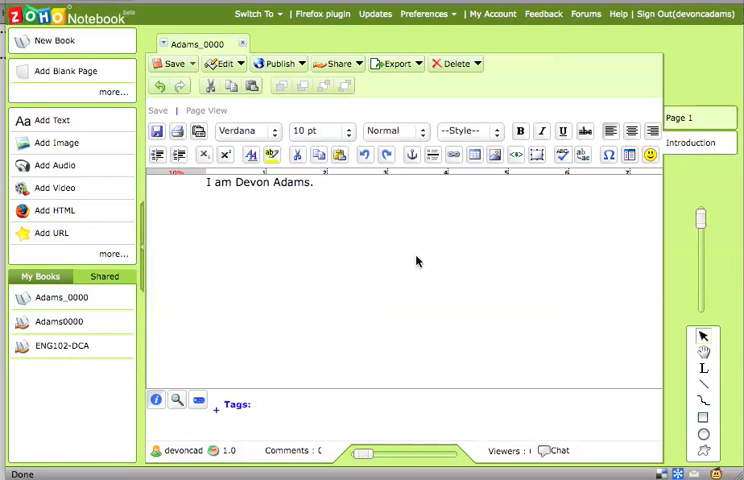
mouse_move(696, 96)
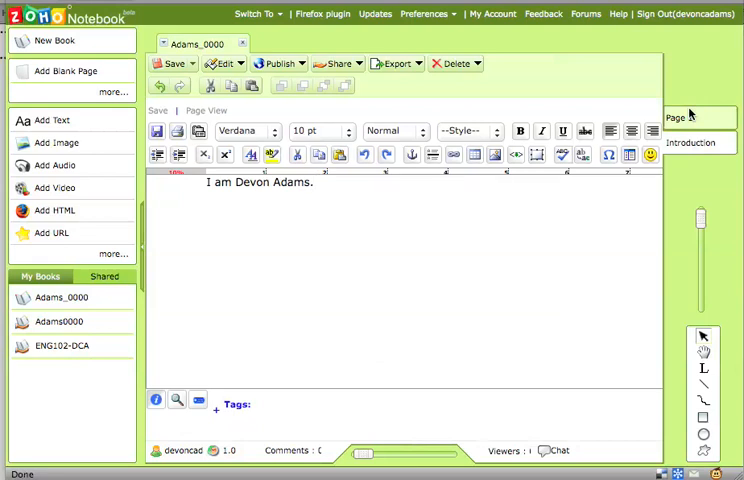
Remove the blank Page 1 via Delete > Page, leaving only the Introduction page.
left_click(690, 118)
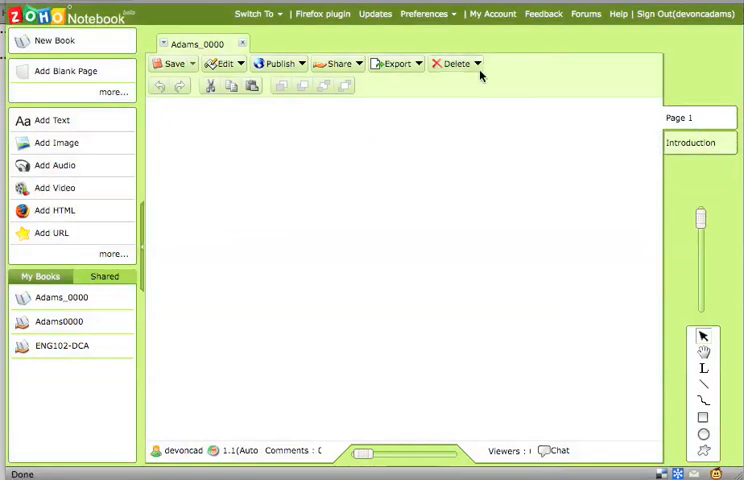
left_click(474, 62)
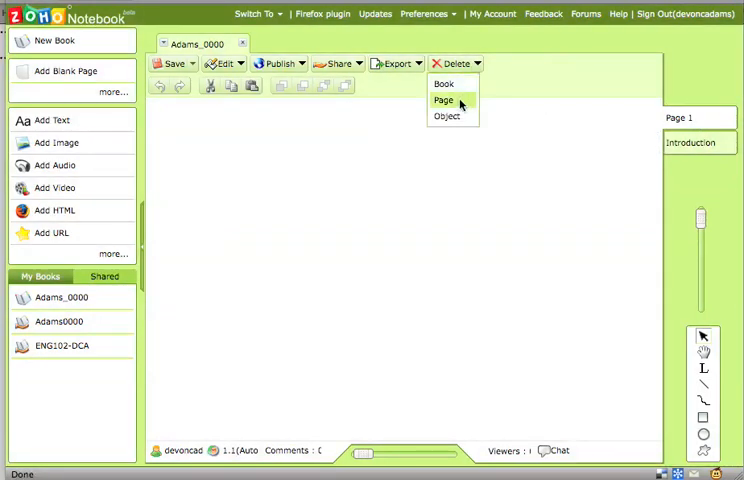
left_click(448, 100)
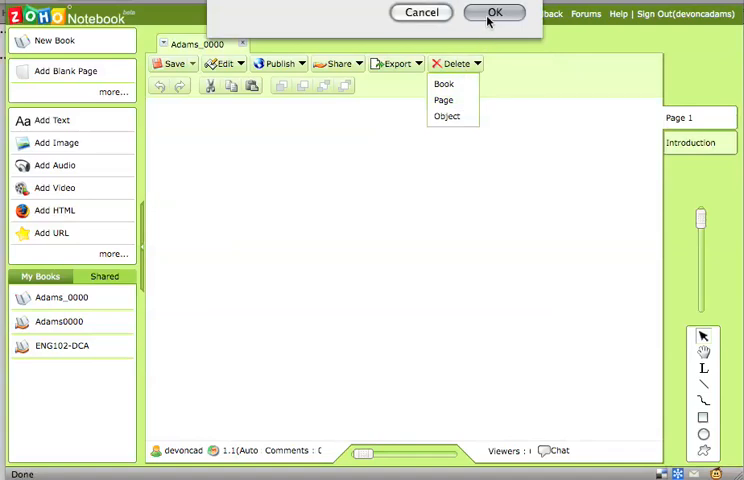
left_click(498, 12)
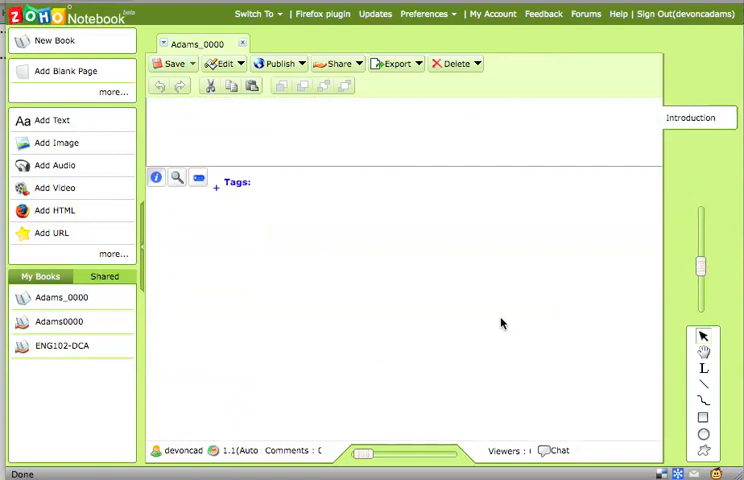
mouse_move(456, 254)
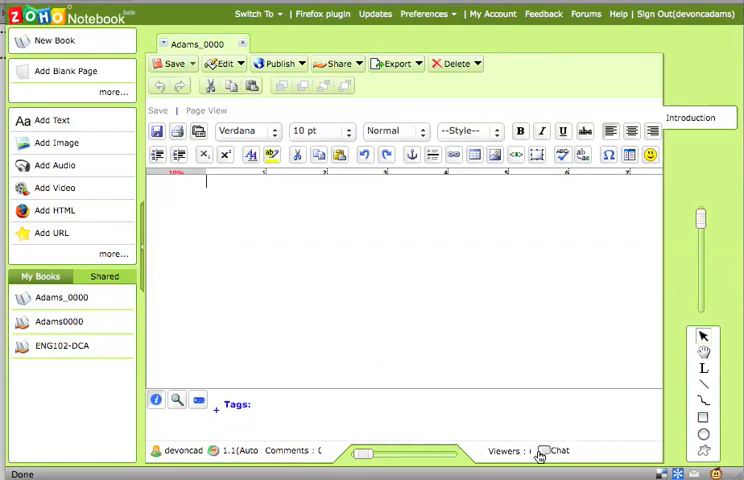
mouse_move(244, 224)
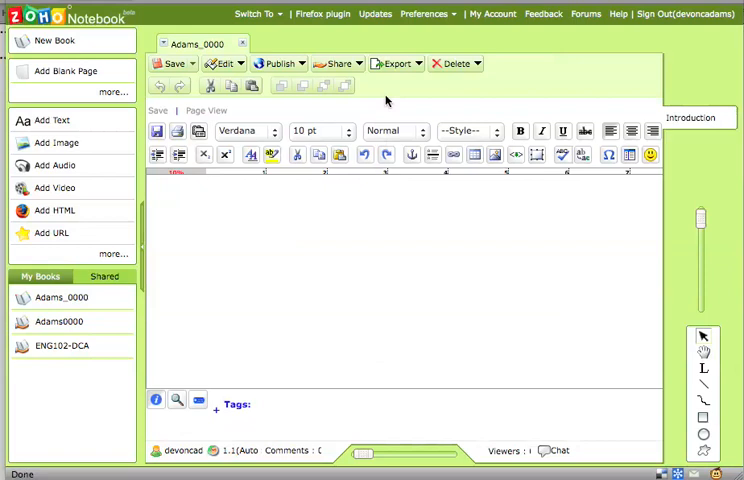
left_click(356, 64)
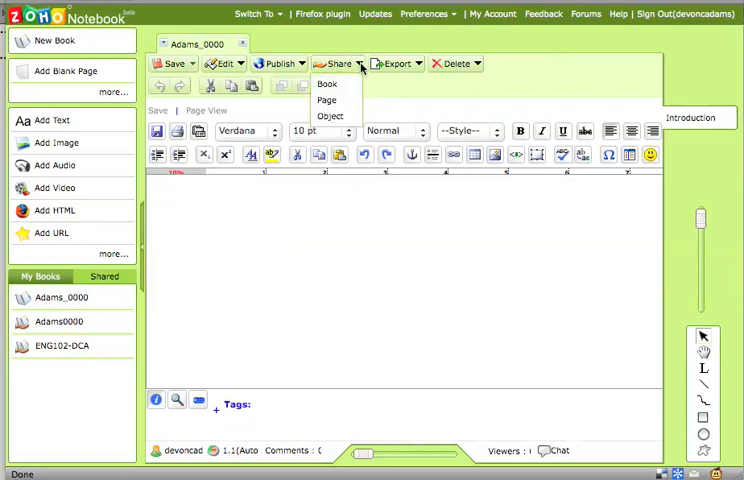
mouse_move(344, 84)
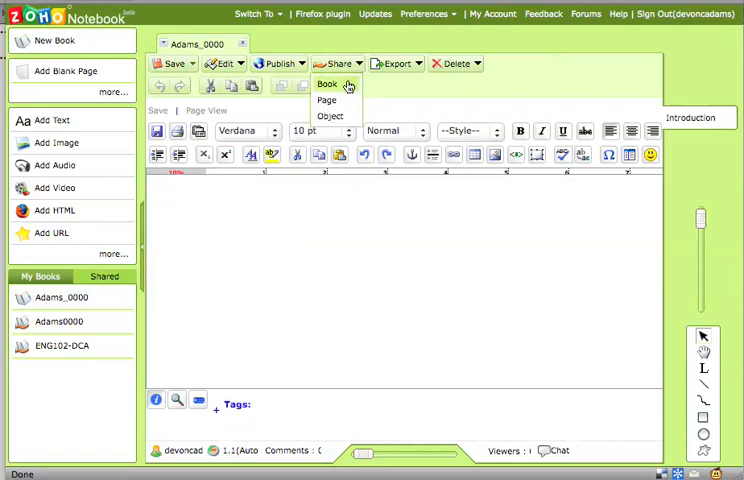
left_click(328, 84)
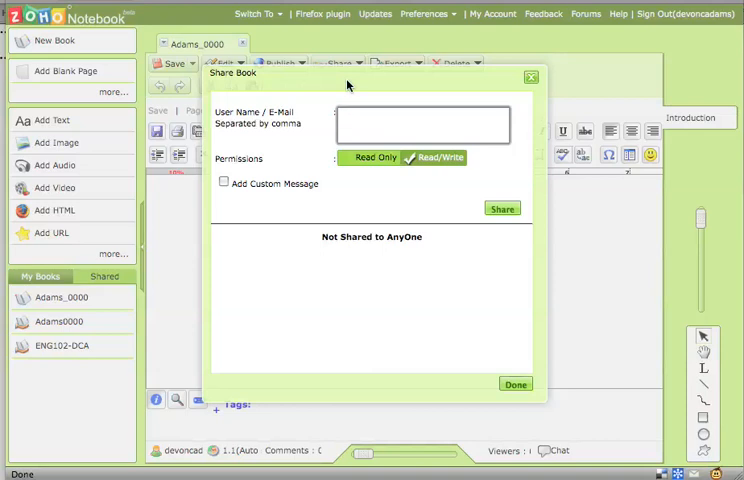
type("rrodrigo")
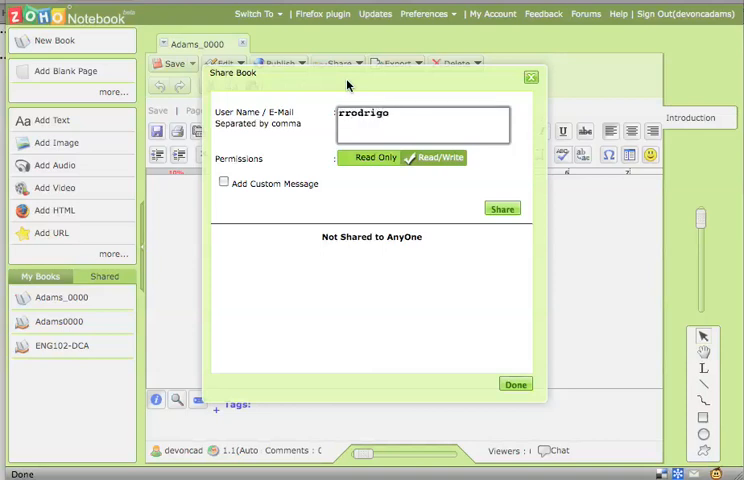
mouse_move(244, 198)
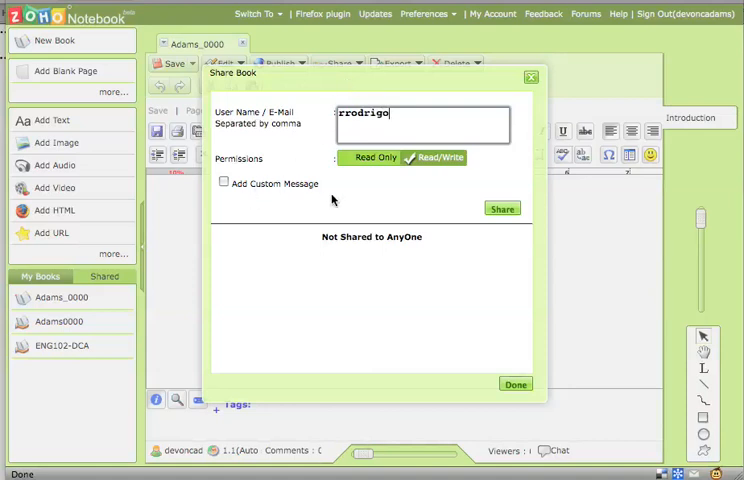
left_click(372, 156)
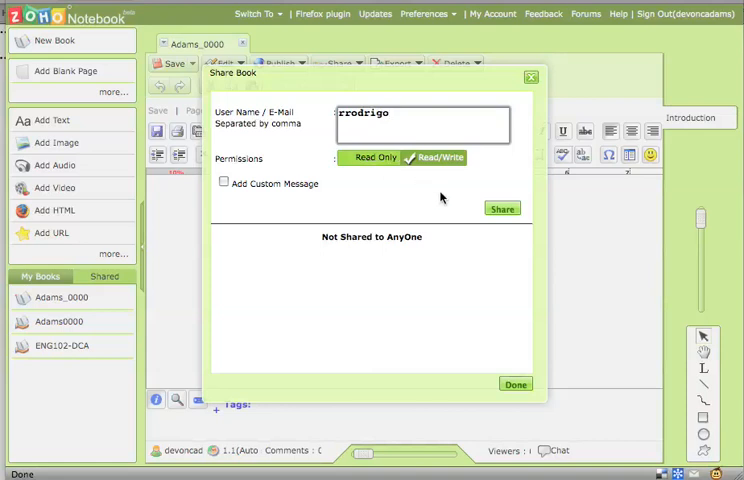
left_click(500, 208)
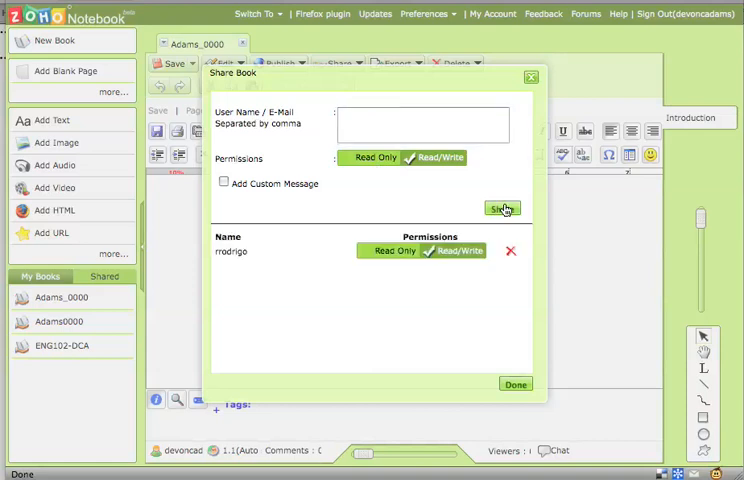
left_click(502, 208)
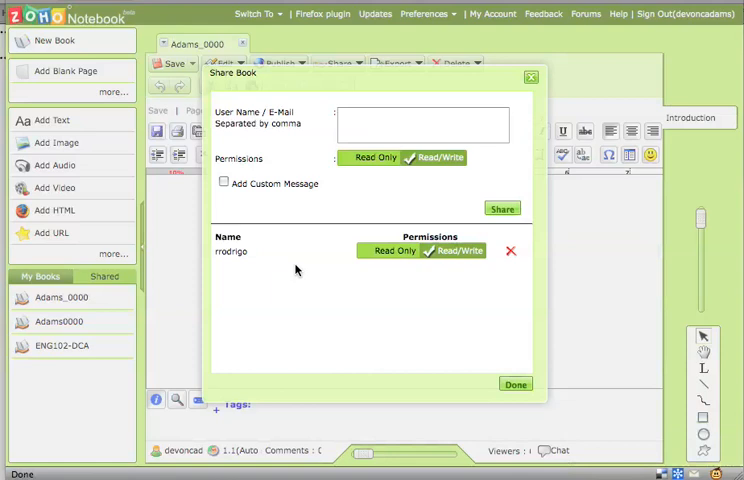
mouse_move(464, 252)
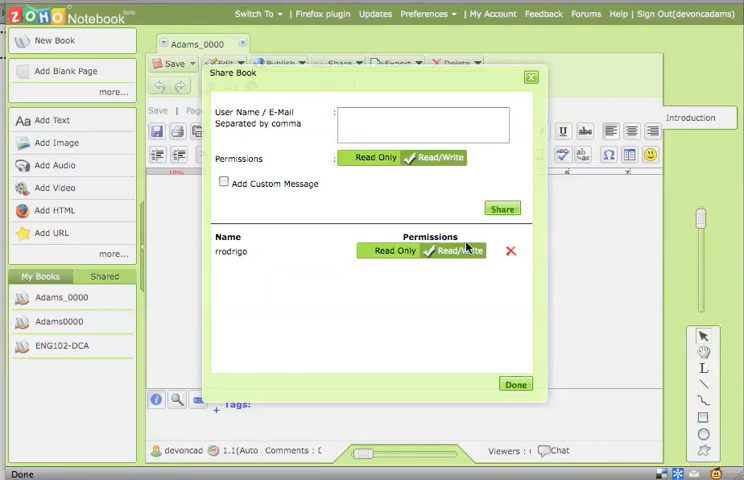
mouse_move(510, 252)
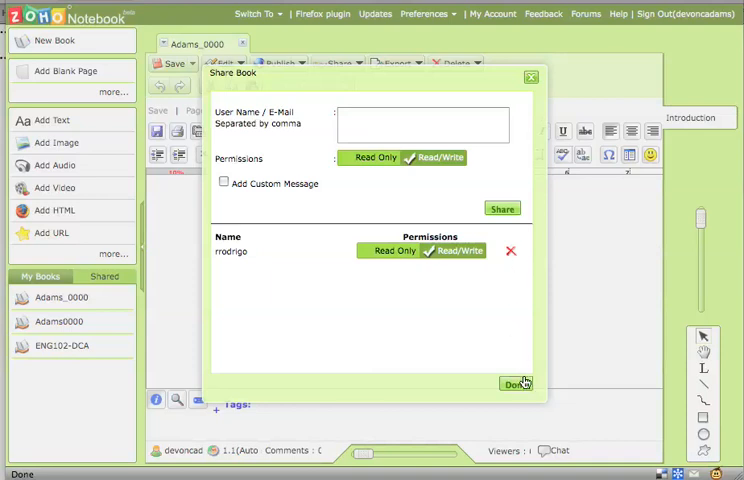
left_click(516, 384)
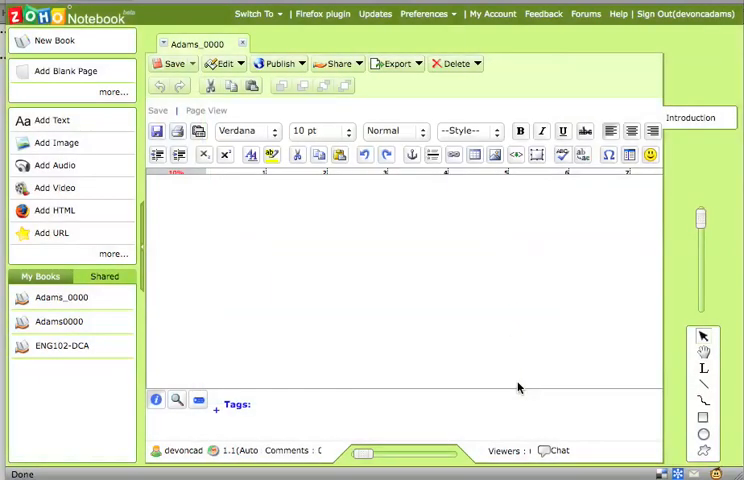
mouse_move(362, 296)
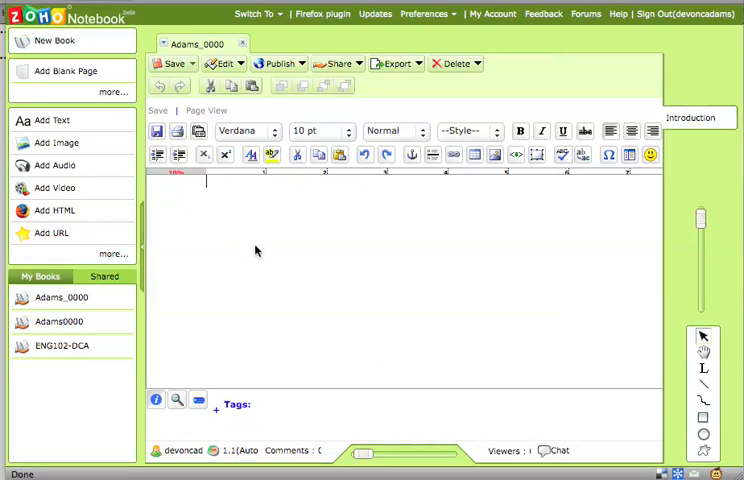
mouse_move(244, 244)
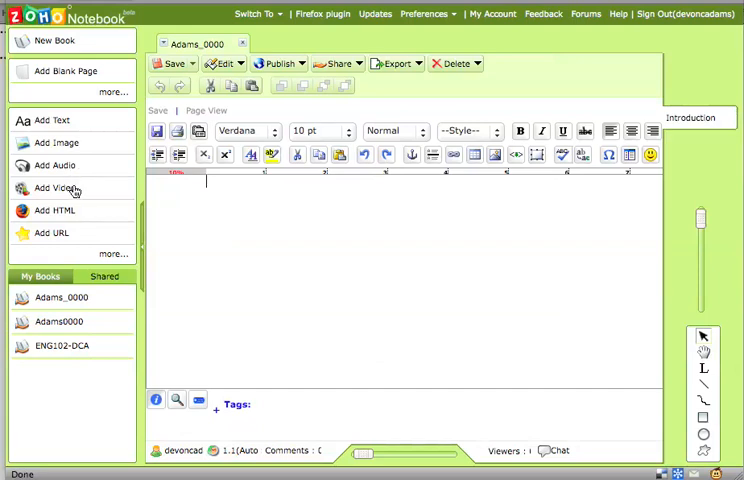
mouse_move(232, 256)
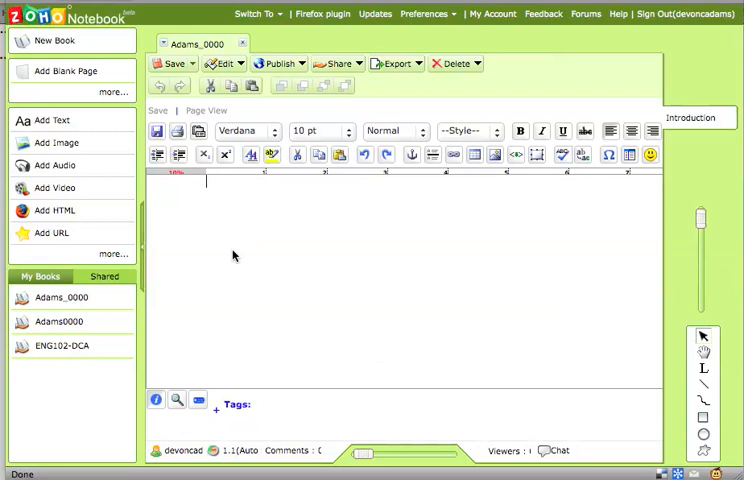
mouse_move(40, 188)
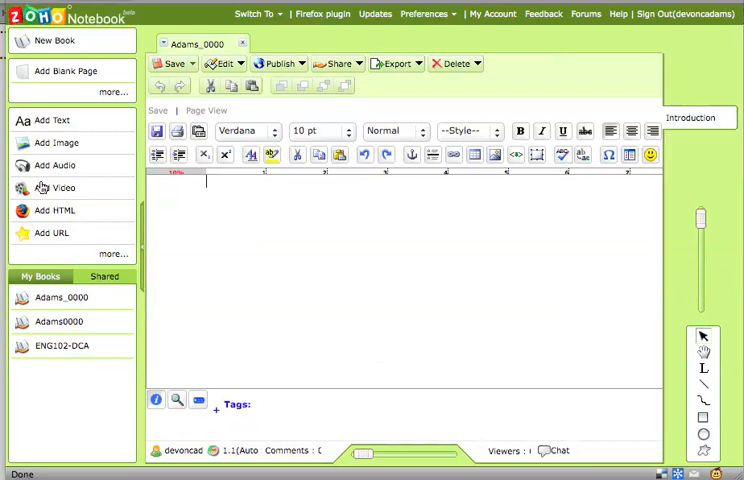
left_click(110, 254)
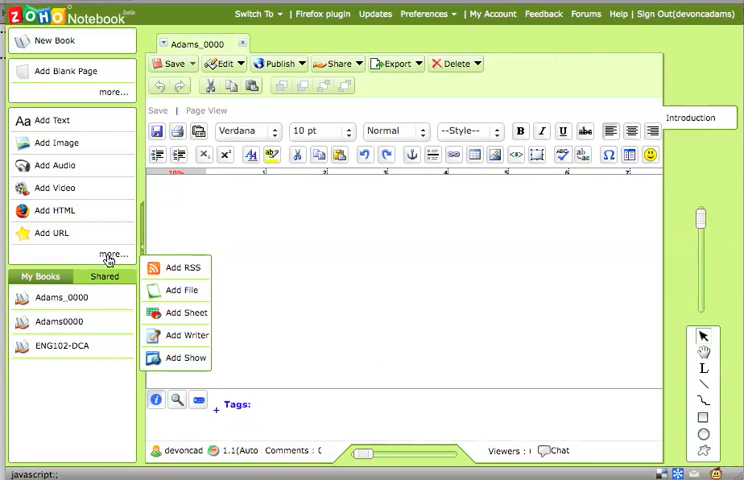
mouse_move(178, 290)
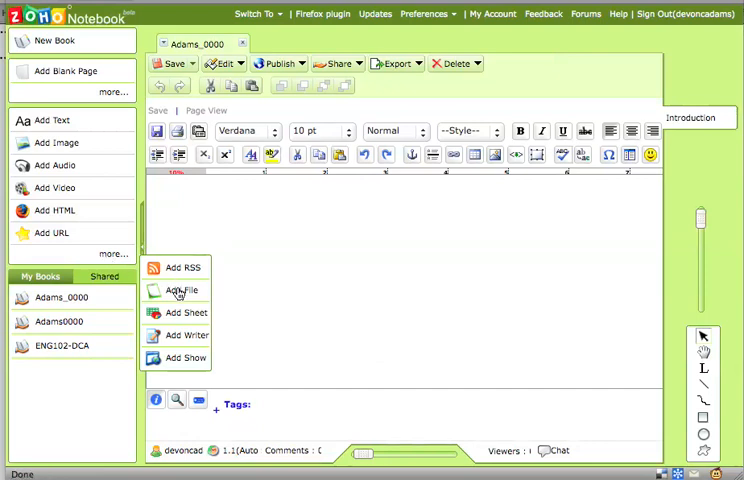
mouse_move(180, 292)
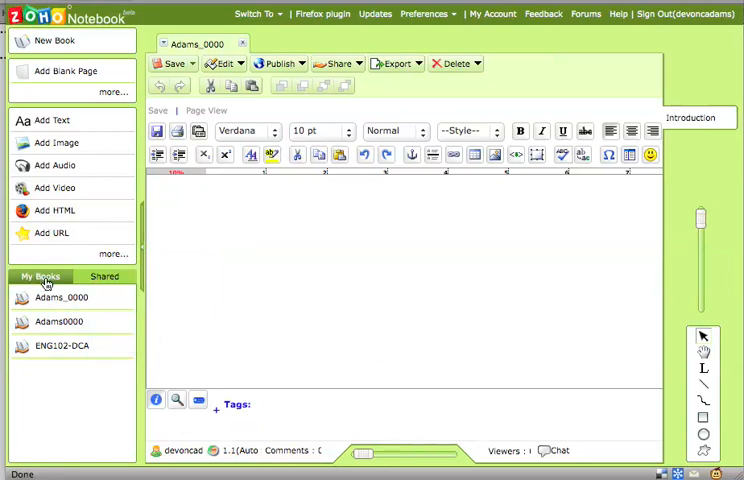
Switch the books panel to the Shared list showing ENG102-SR, ENG101 Online and eng102-BL.
left_click(104, 276)
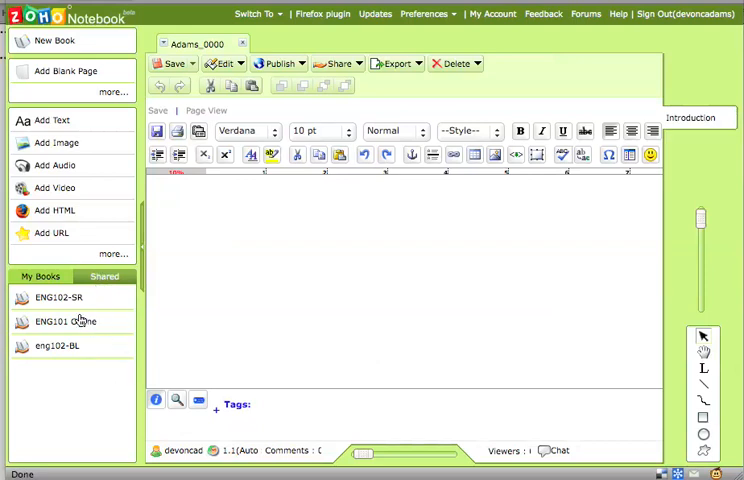
mouse_move(94, 344)
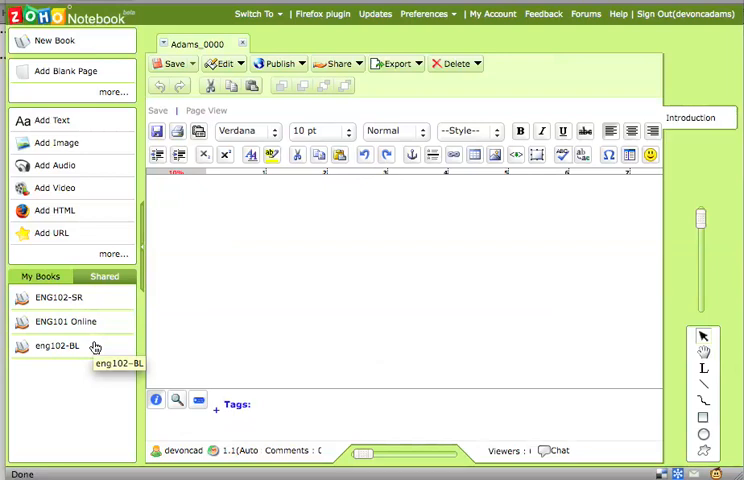
mouse_move(356, 322)
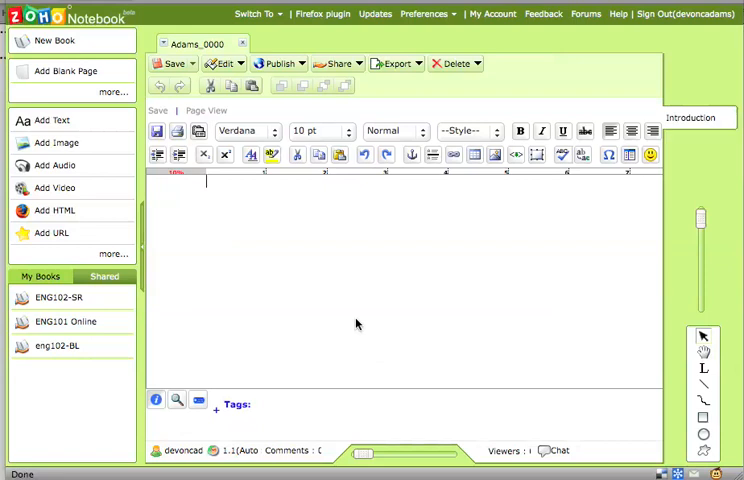
type("http")
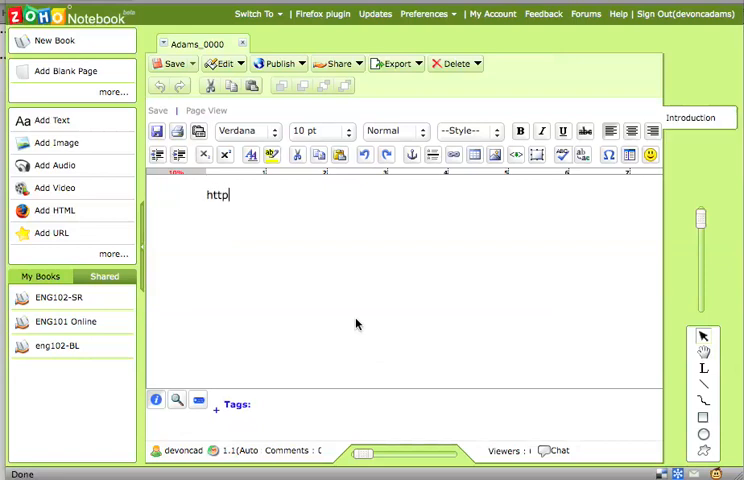
type("://www.dca")
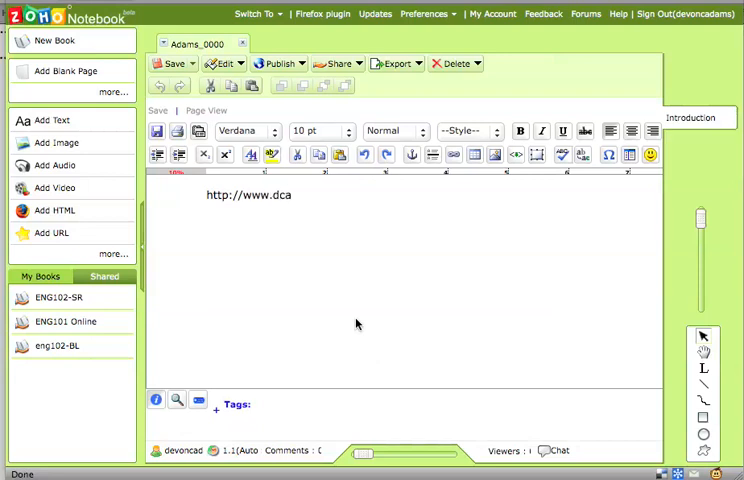
type("md.com")
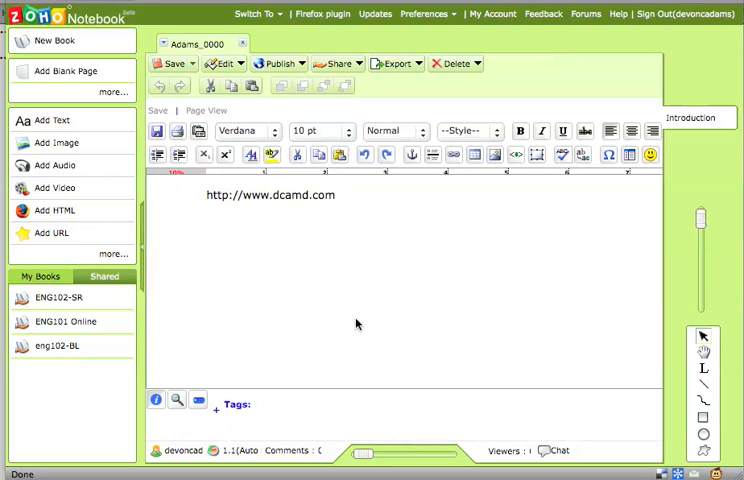
left_click(336, 196)
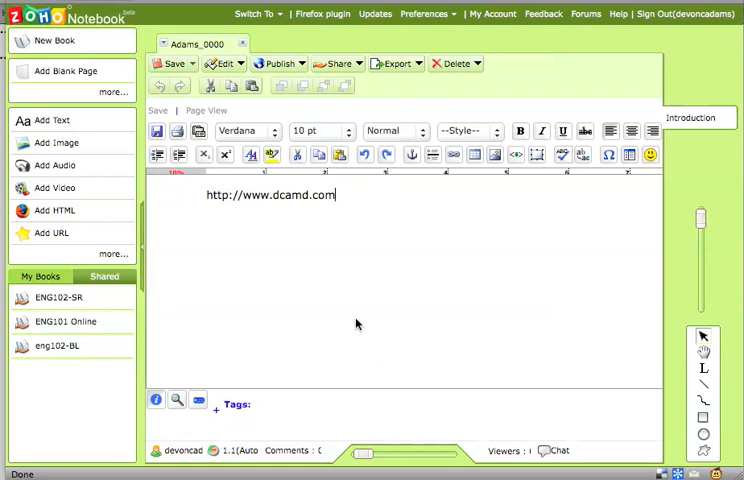